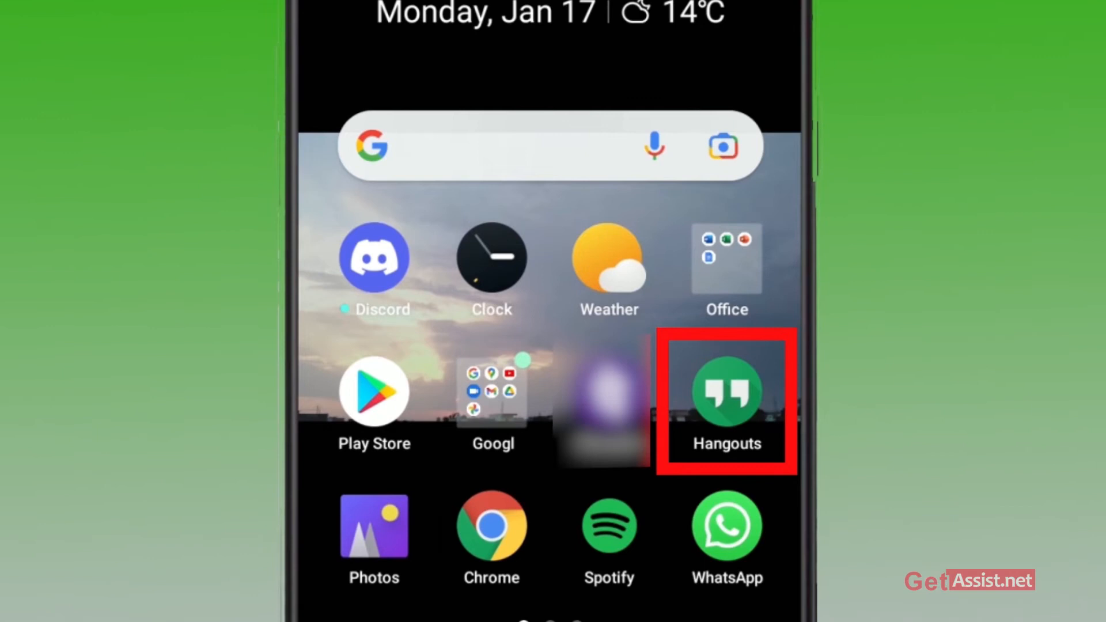
# Step: Launch Hangouts from its home-screen icon
pyautogui.click(725, 402)
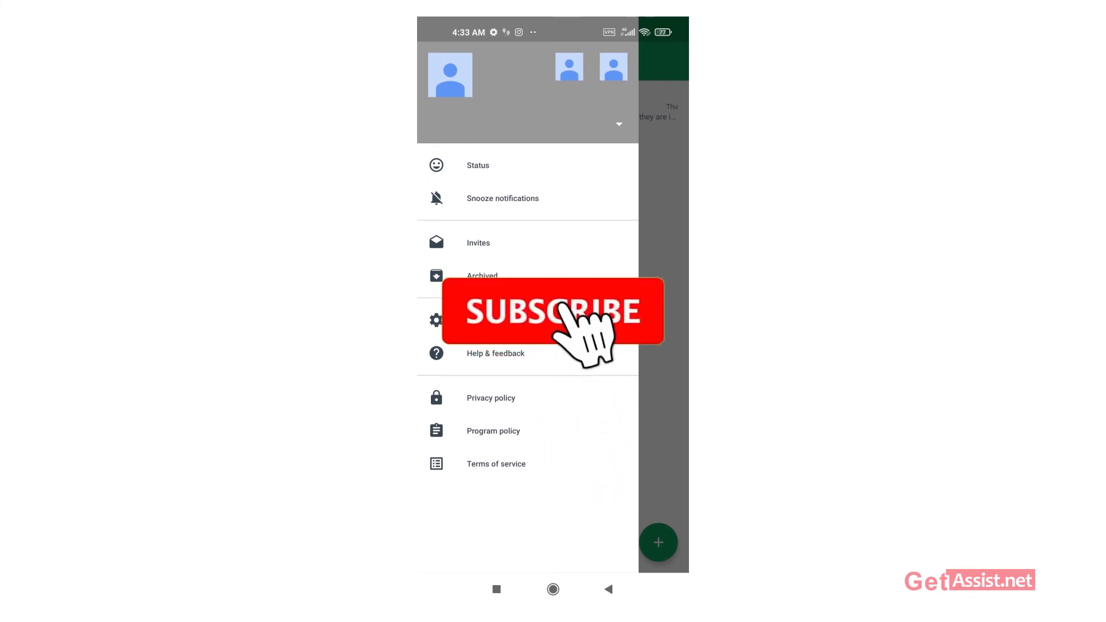